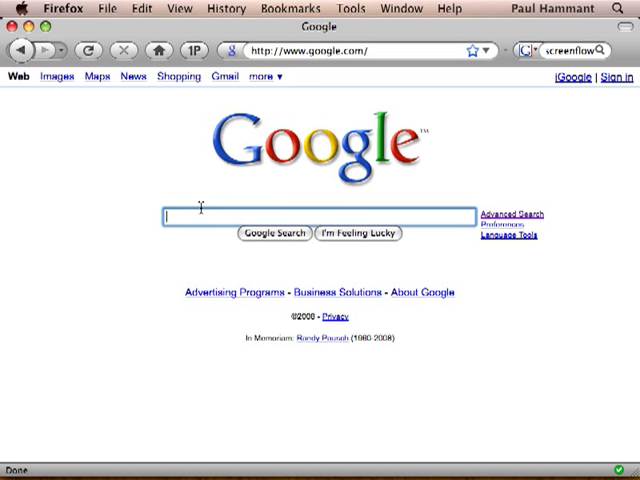
# Step: Search Google for 'selenium wikipedia' from the home page
pyautogui.write('selenium wikipedia')
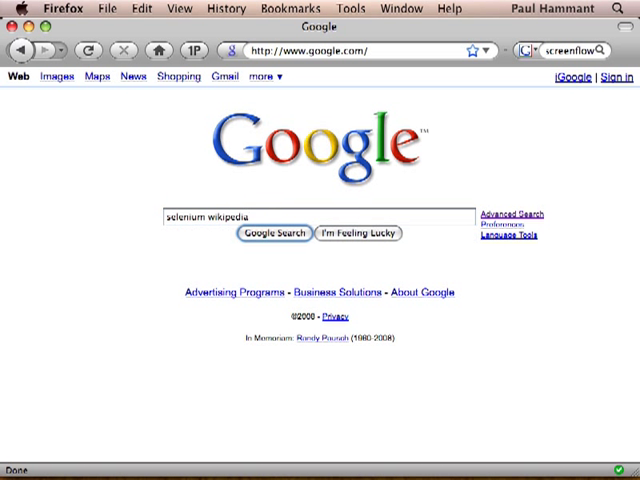
pyautogui.click(272, 232)
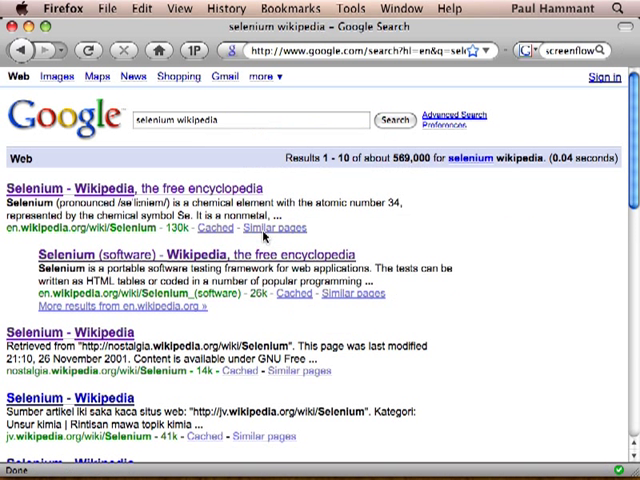
pyautogui.moveTo(290, 264)
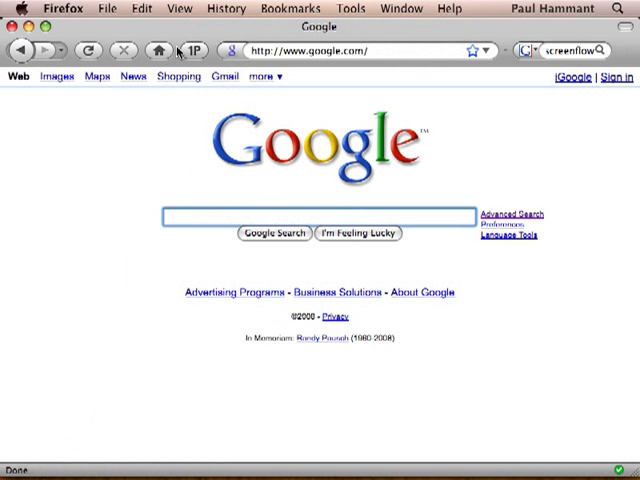
# Step: Launch the Selenium IDE recorder window from Firefox's Tools menu
pyautogui.click(350, 8)
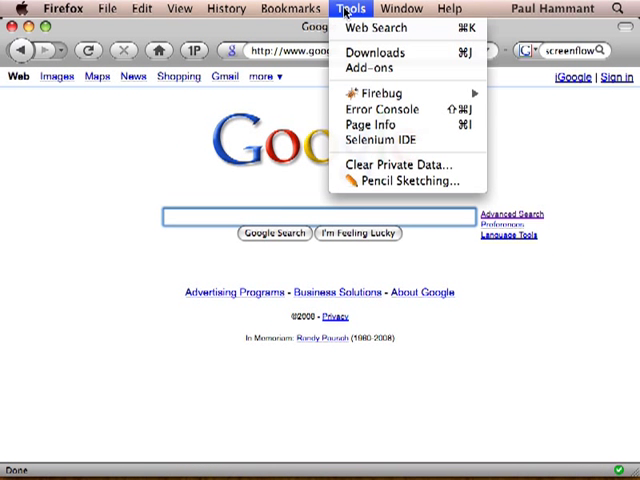
pyautogui.click(374, 140)
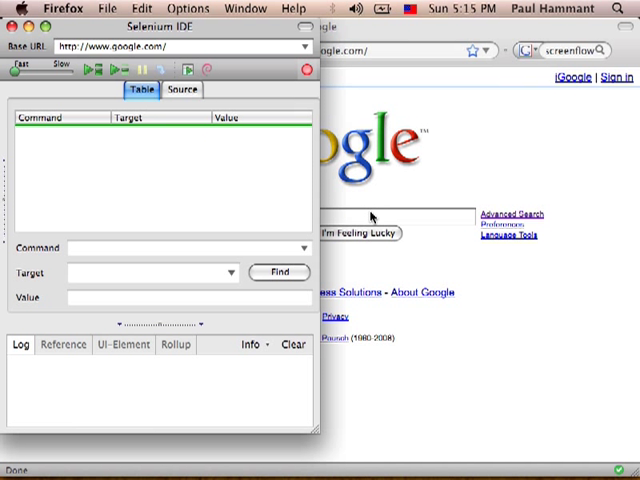
# Step: Record the Google search for 'selenium wikipedia' and add a verifyTextPresent check for 'popular'
pyautogui.write('selenium wikipedia')
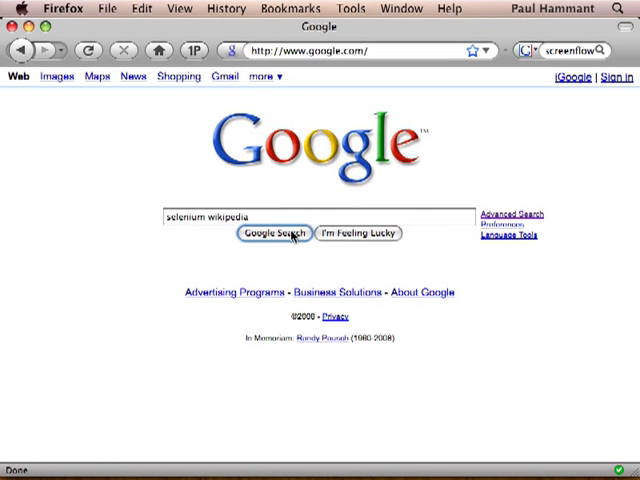
pyautogui.click(272, 232)
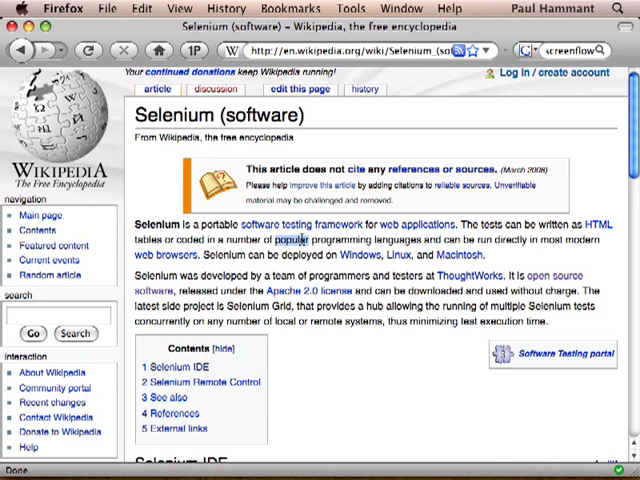
pyautogui.rightClick(300, 240)
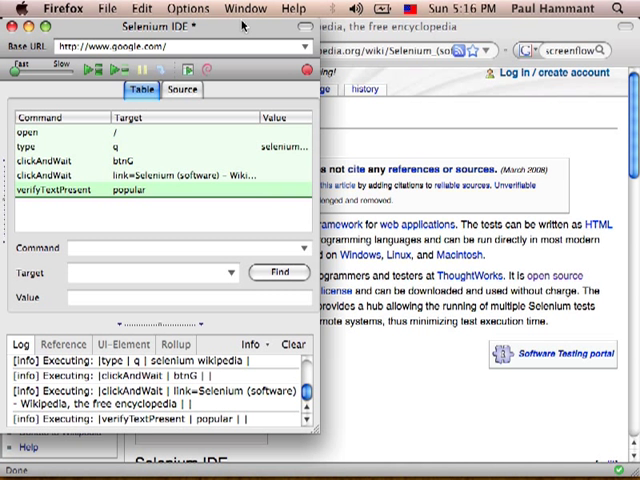
# Step: Show the recorded test as Java Selenium RC source, then return to the format choices for Ruby
pyautogui.click(200, 8)
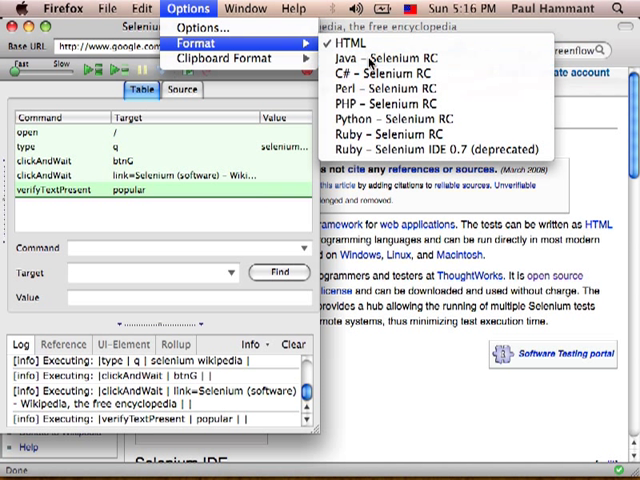
pyautogui.click(344, 44)
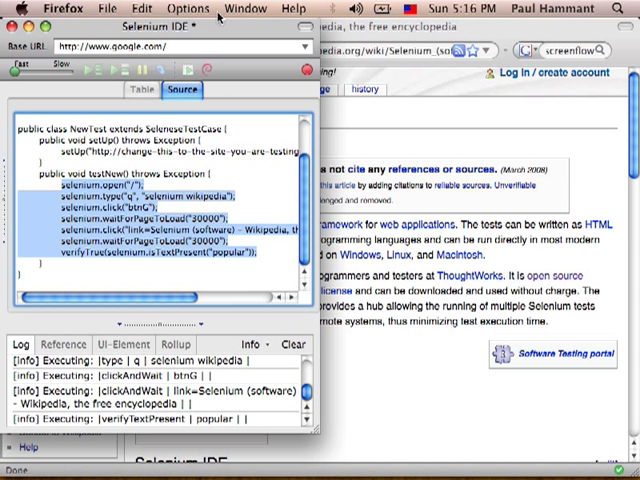
pyautogui.click(188, 8)
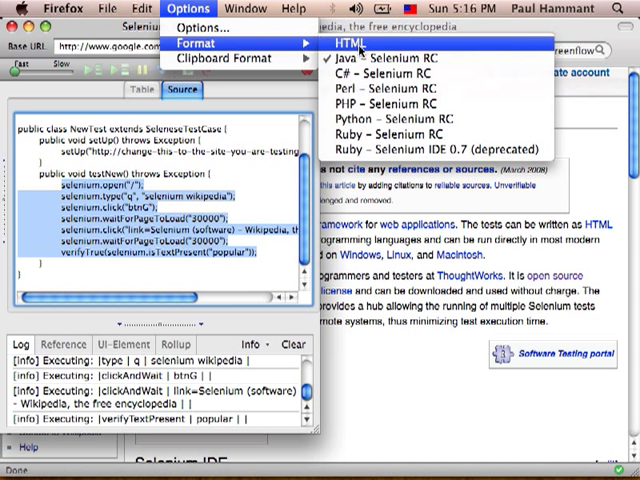
pyautogui.moveTo(400, 134)
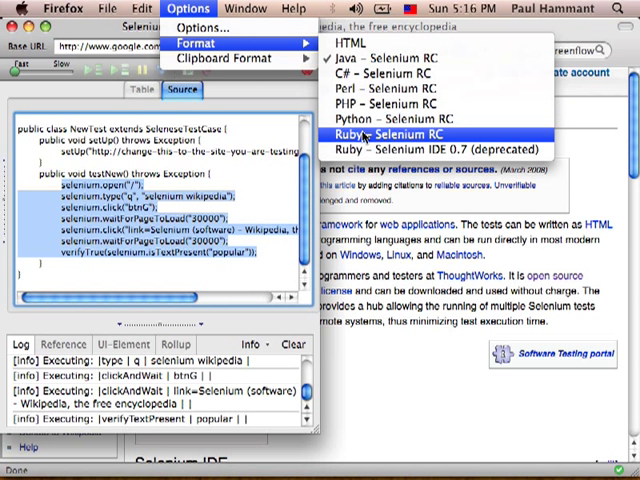